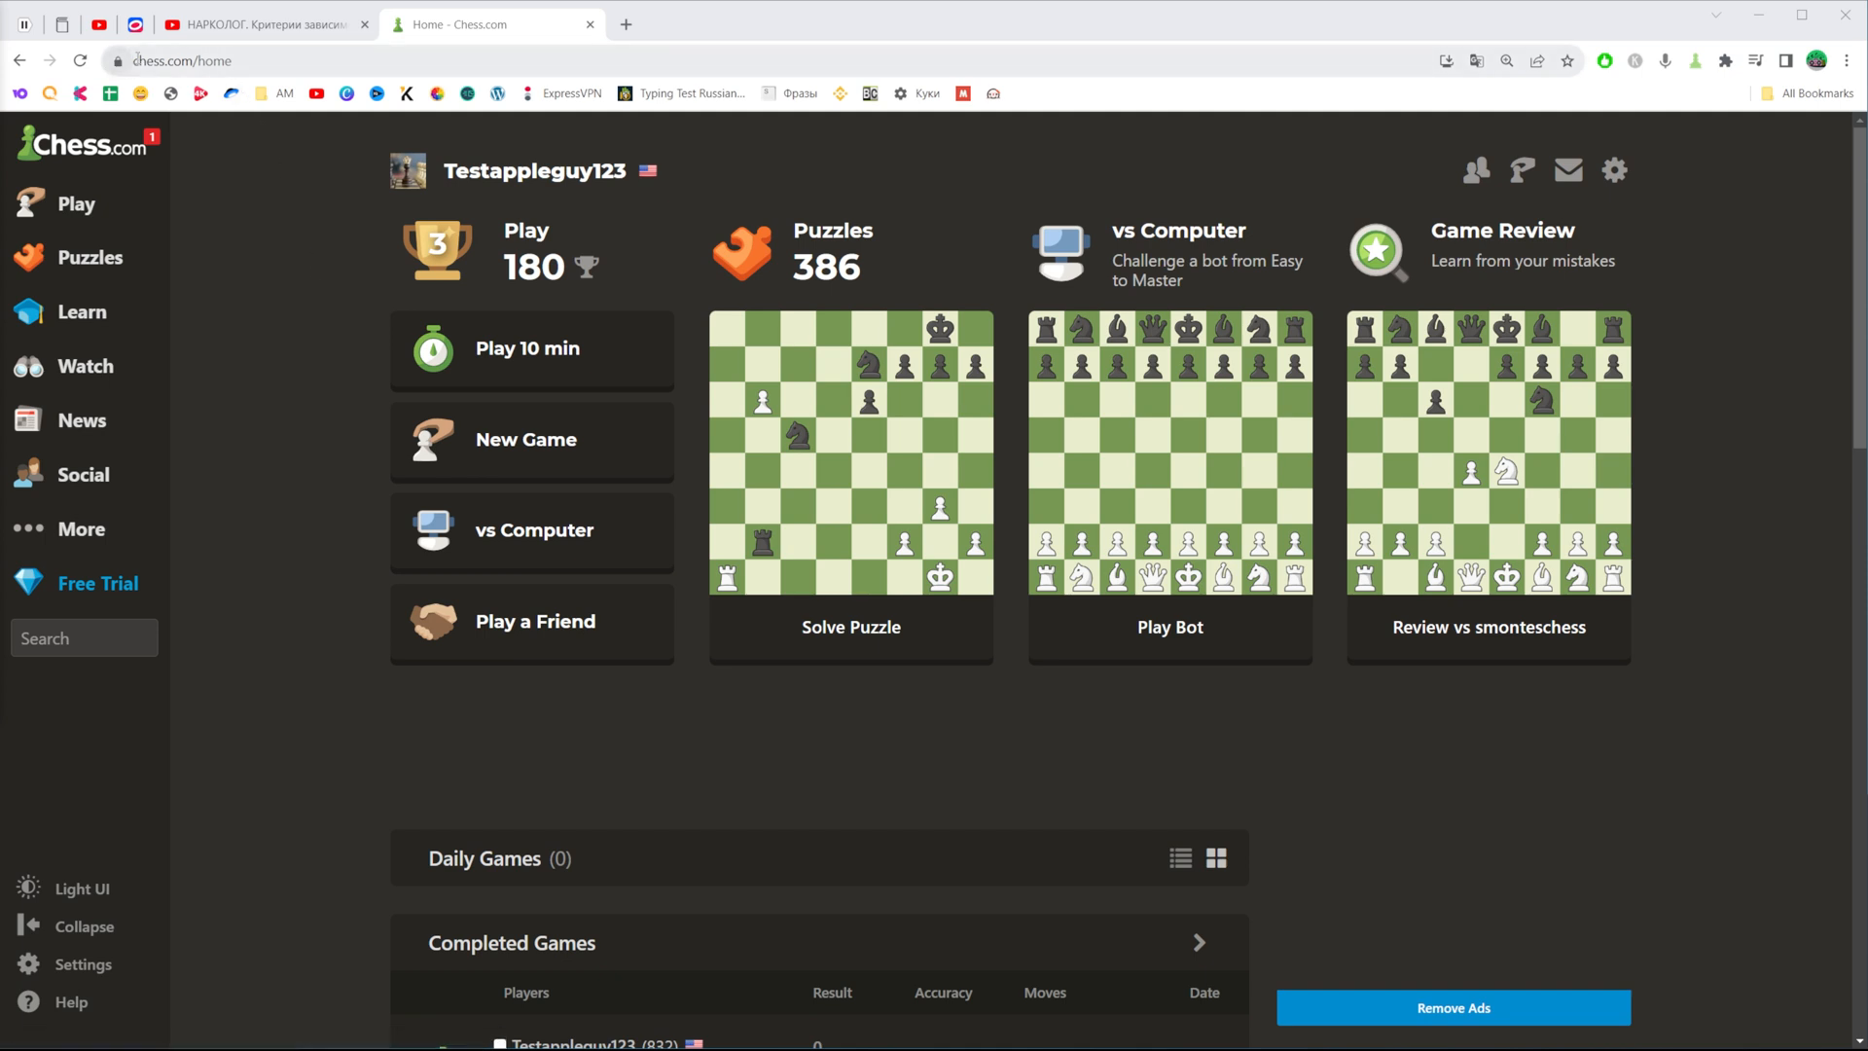
# Go to the play-versus-computer page and pick Wally (1800) from the bot list
pyautogui.click(477, 60)
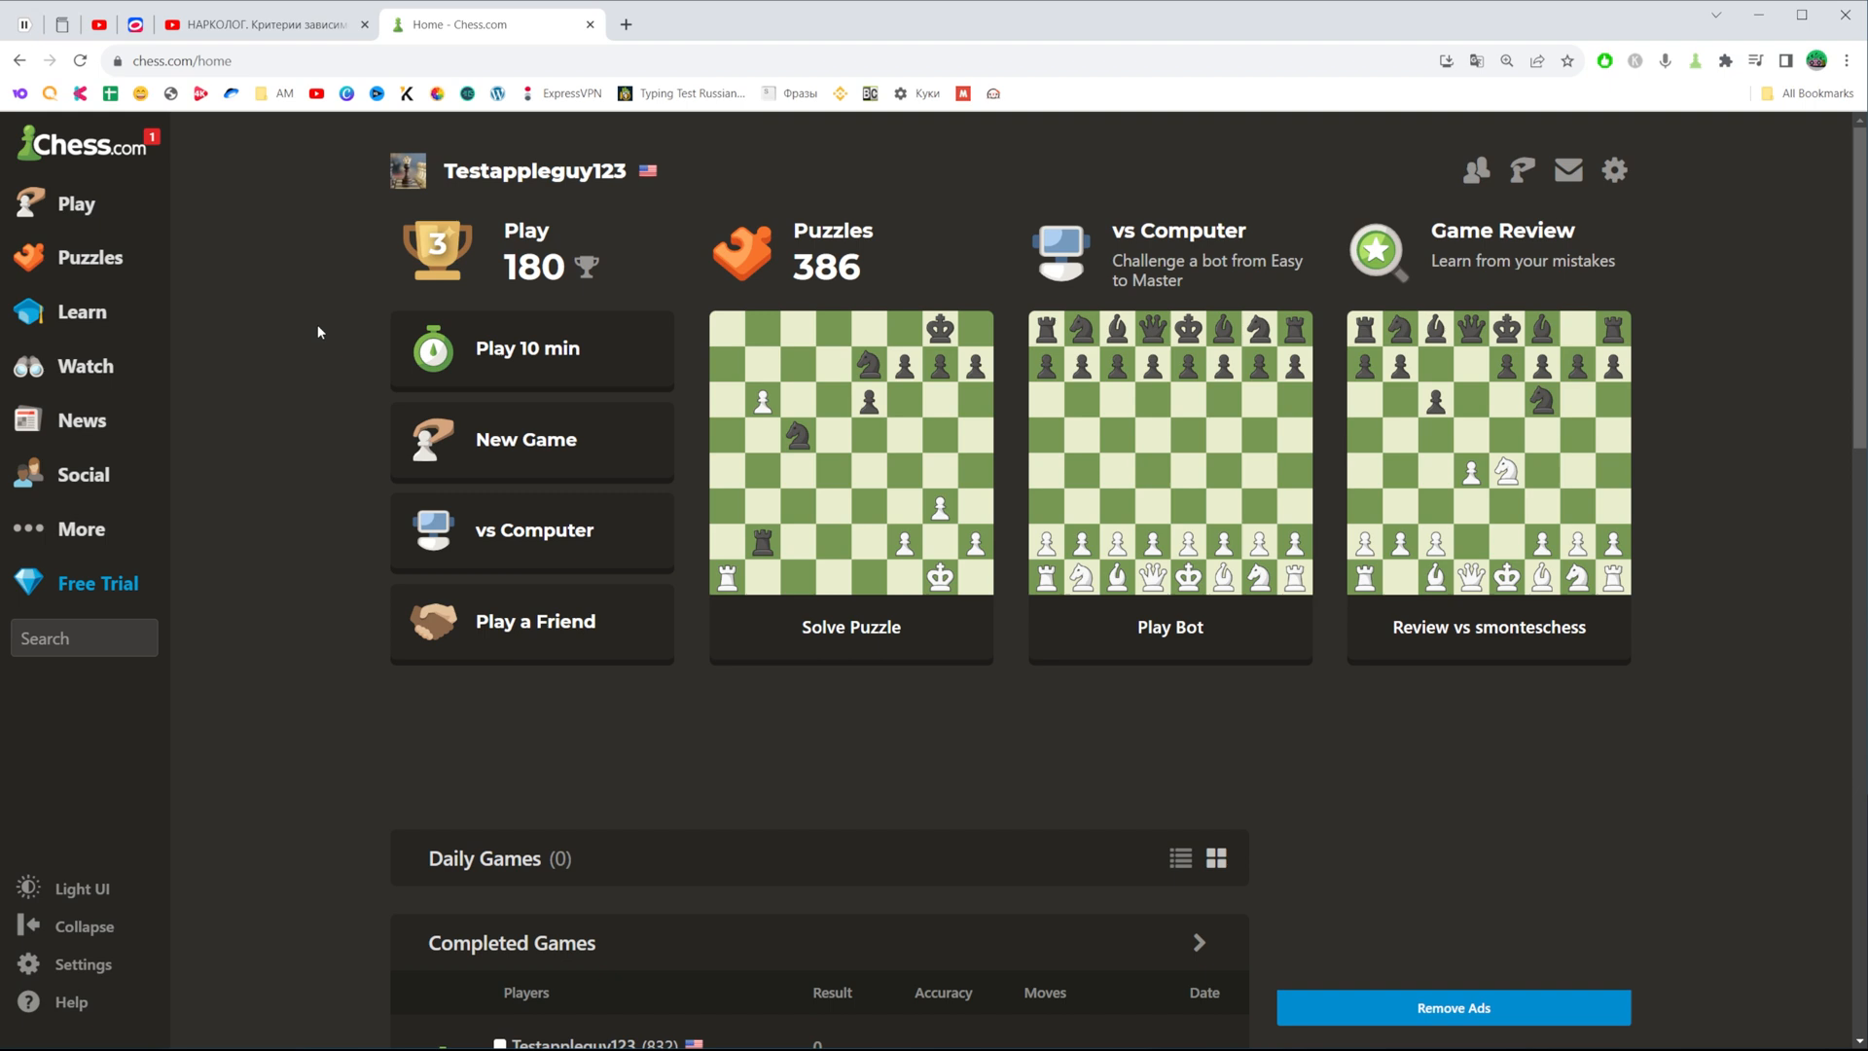
pyautogui.moveTo(415, 277)
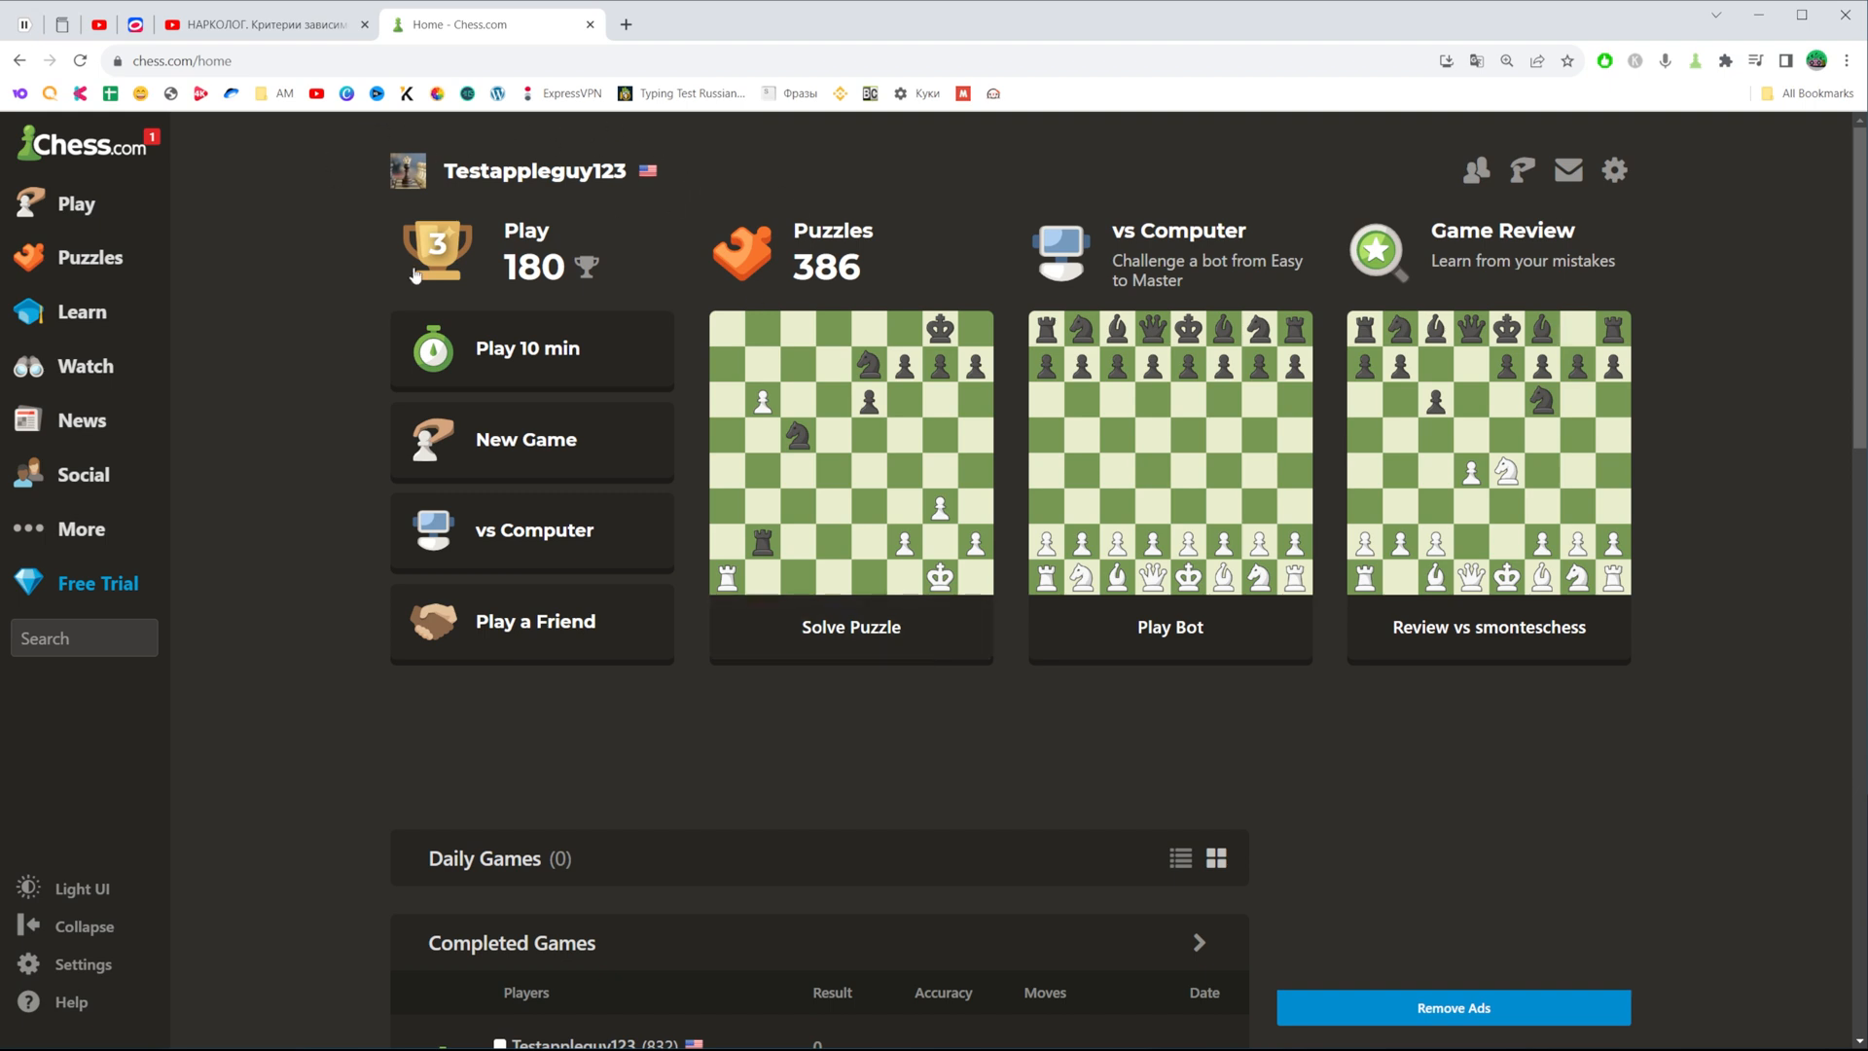
pyautogui.moveTo(238, 467)
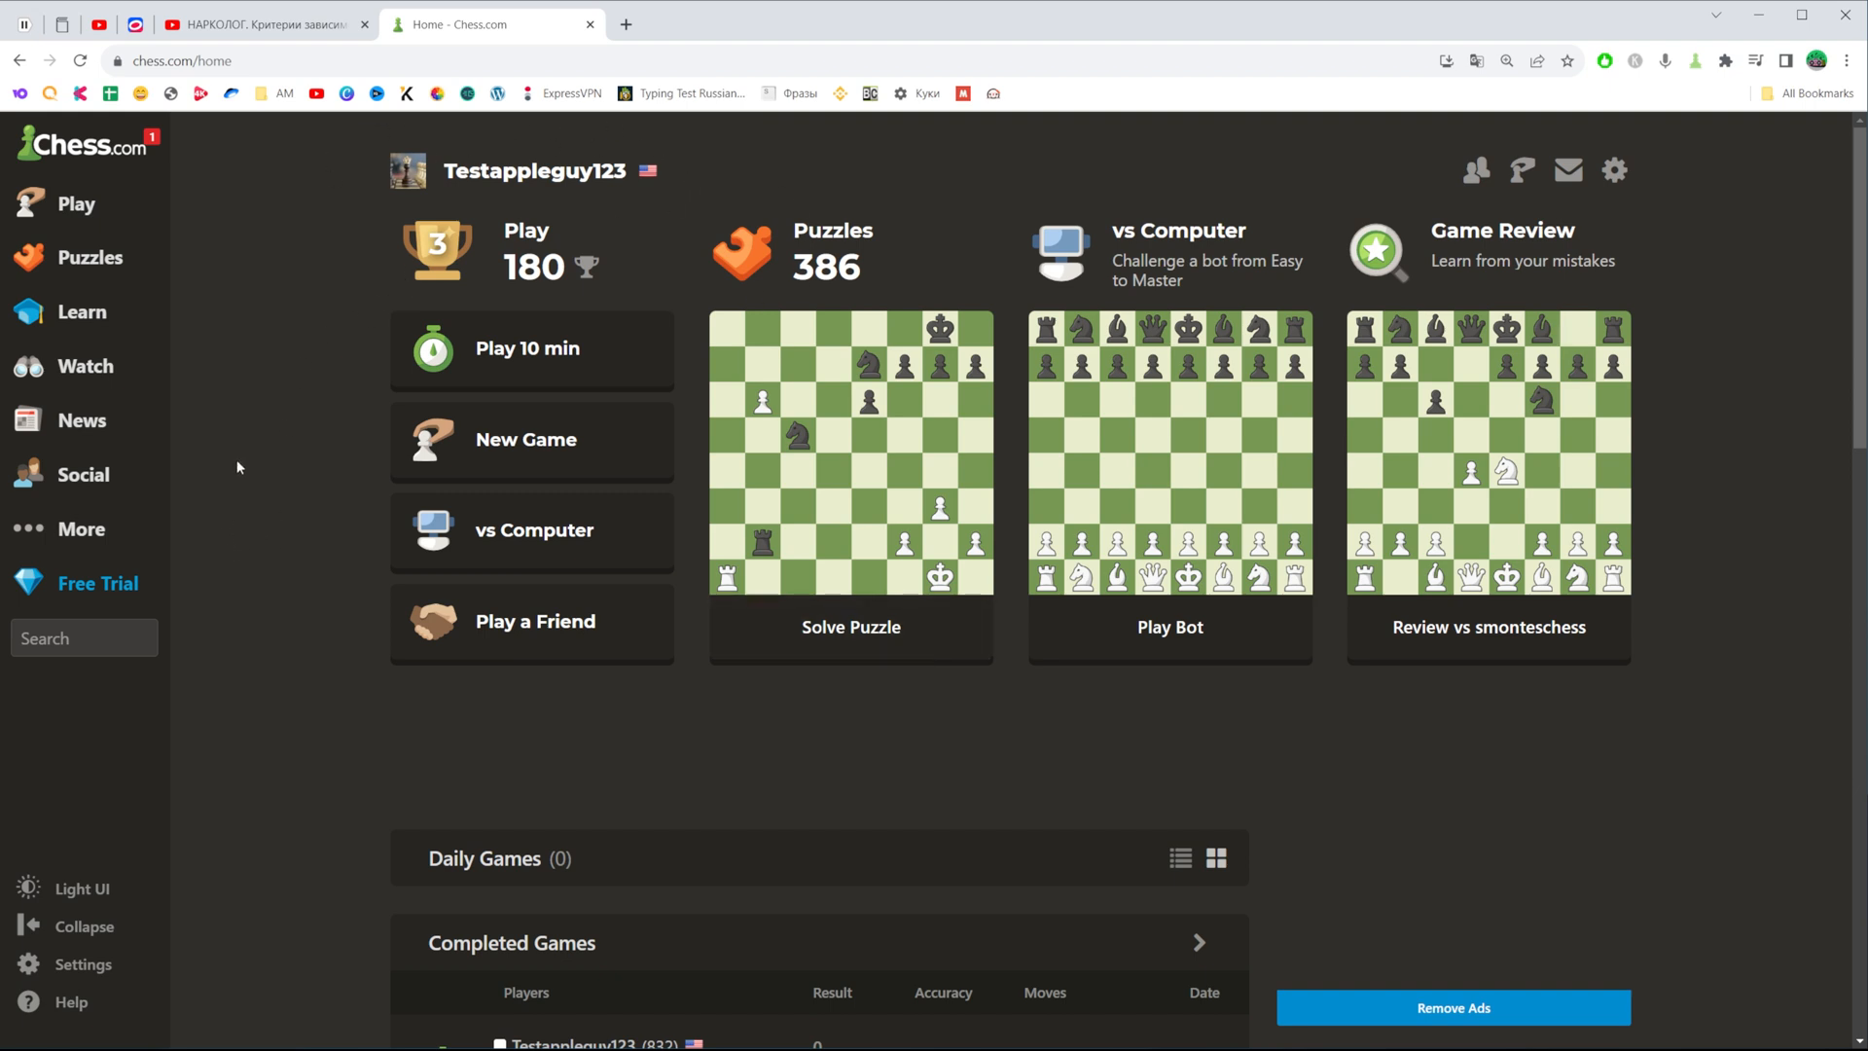
pyautogui.click(531, 530)
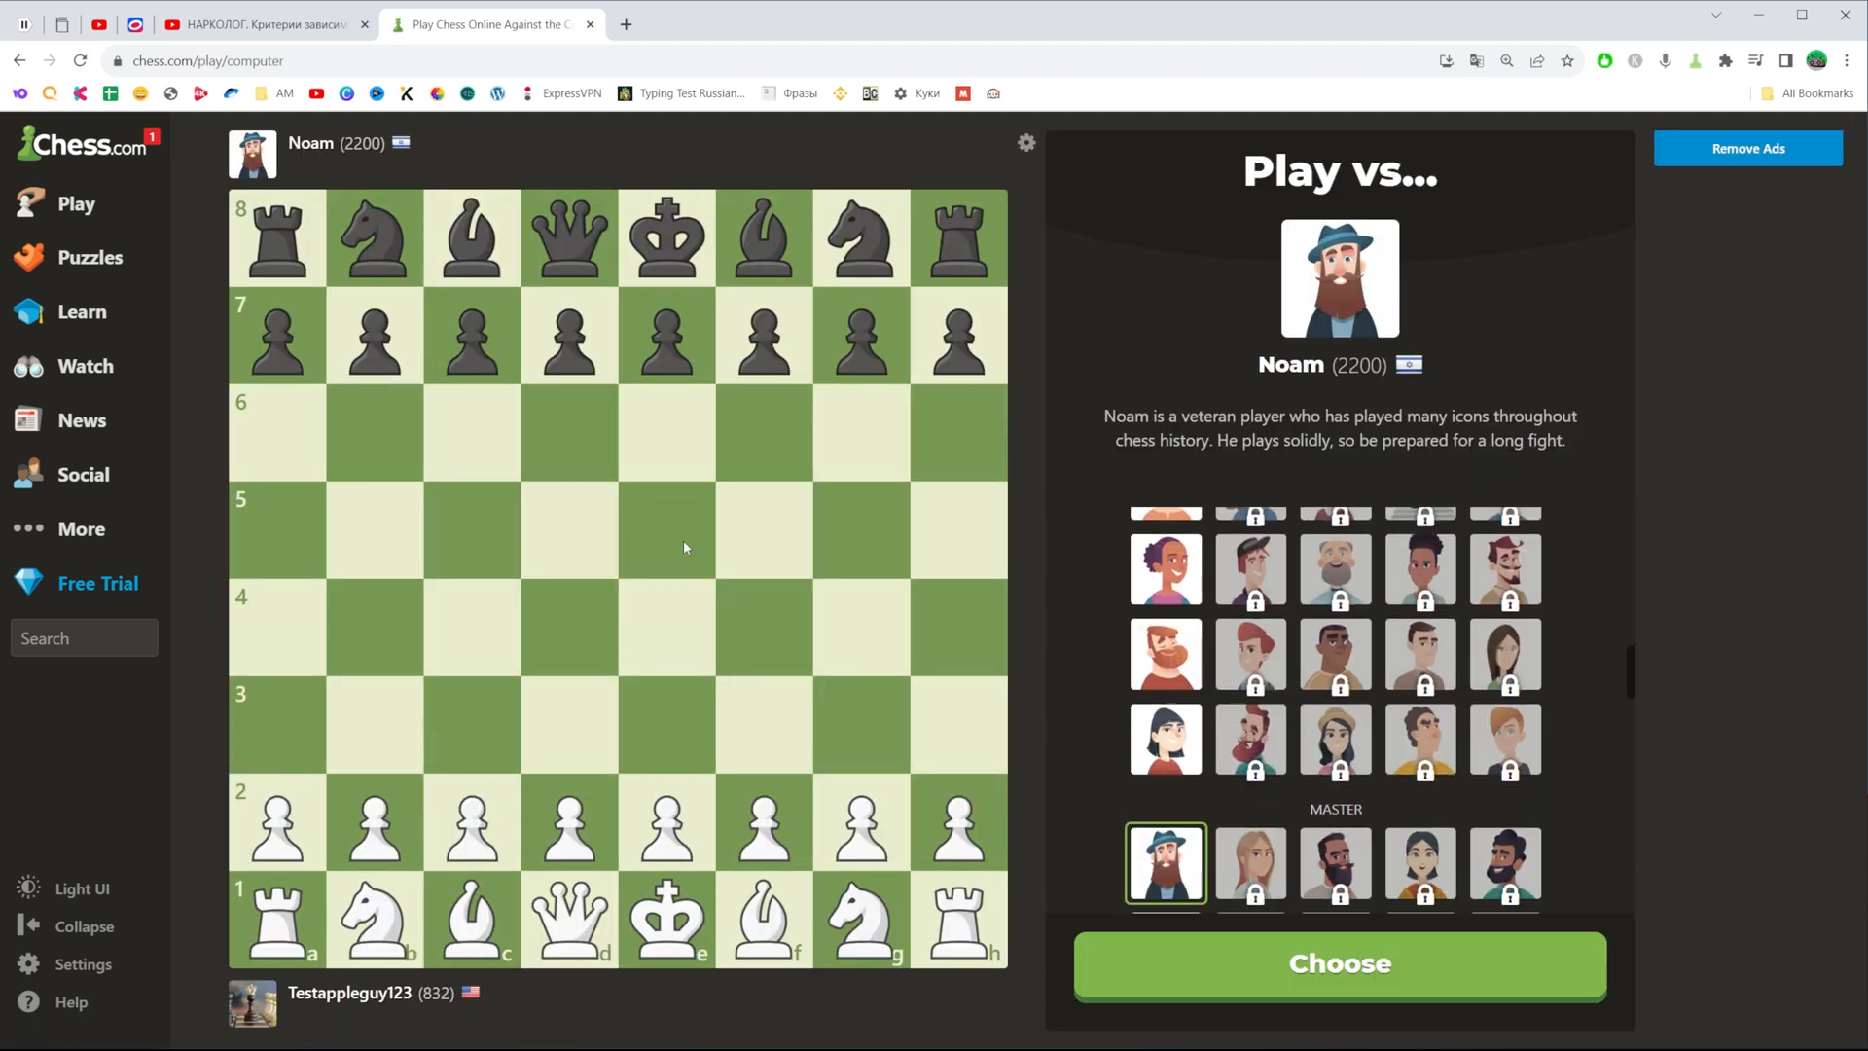
pyautogui.moveTo(1121, 620)
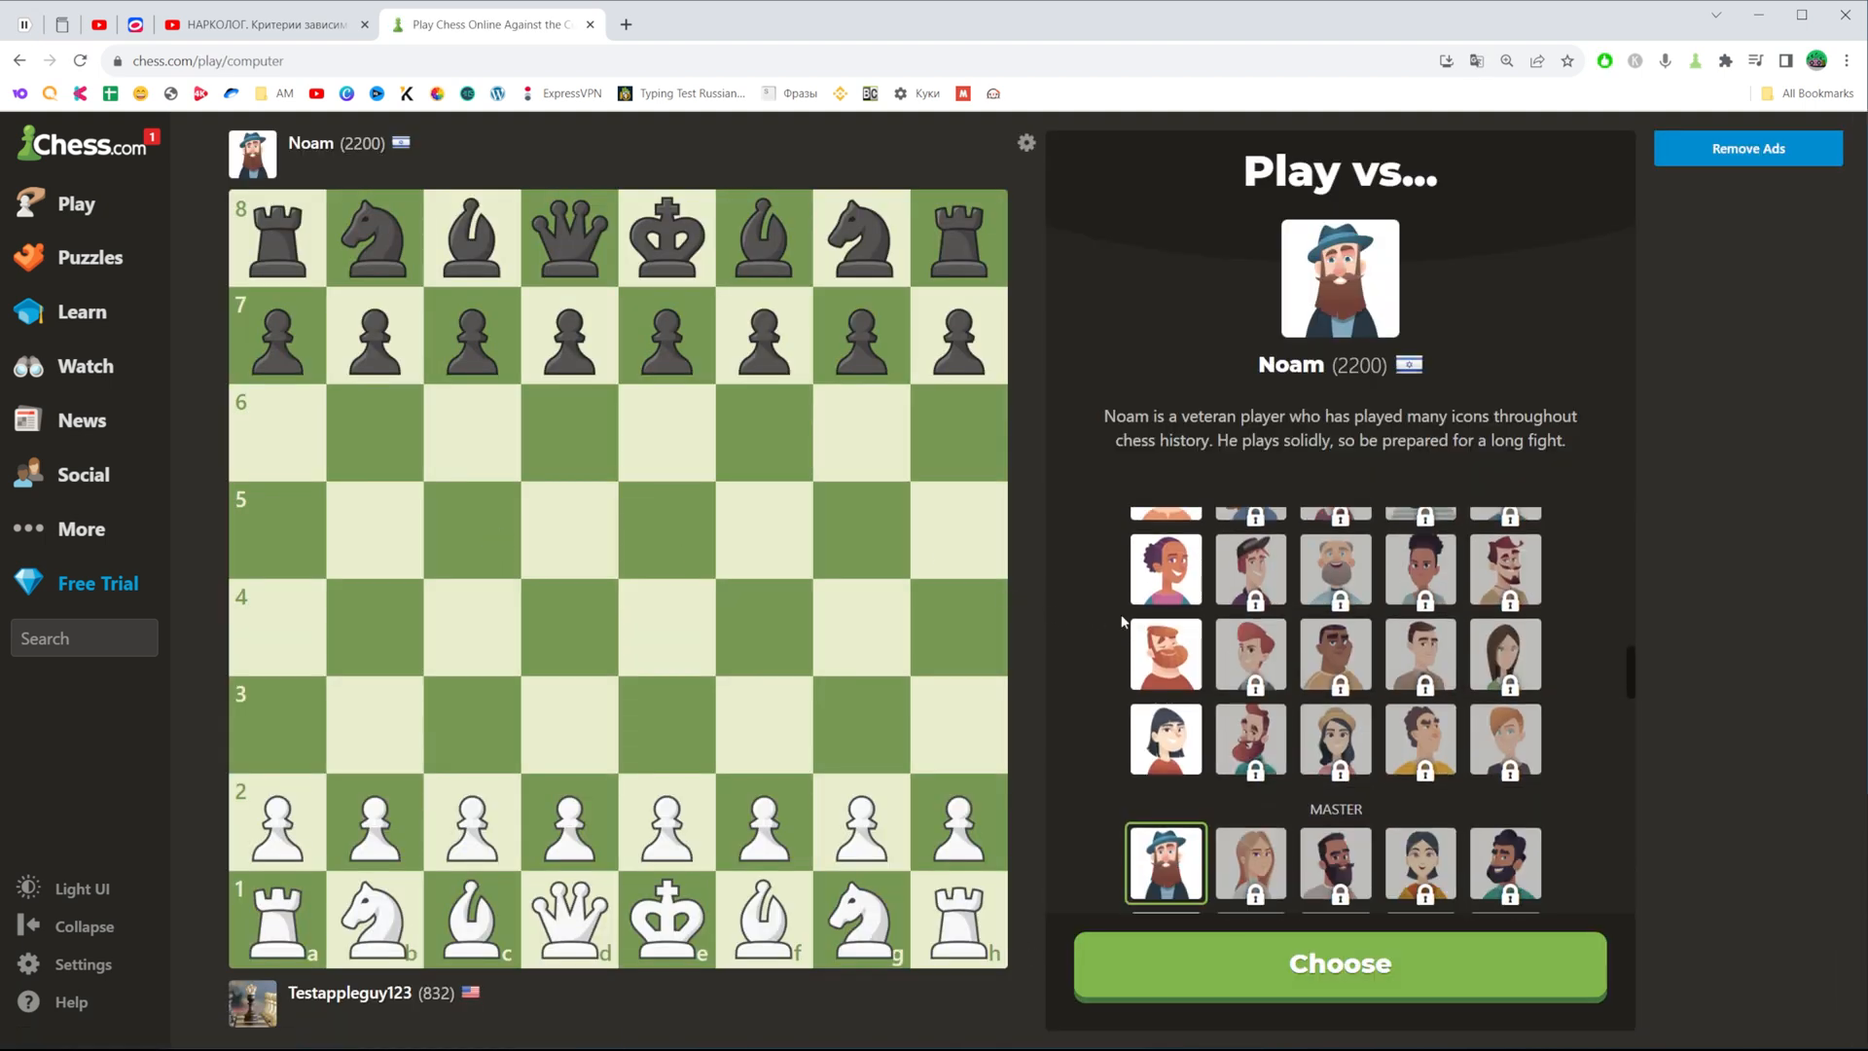
pyautogui.moveTo(1137, 656)
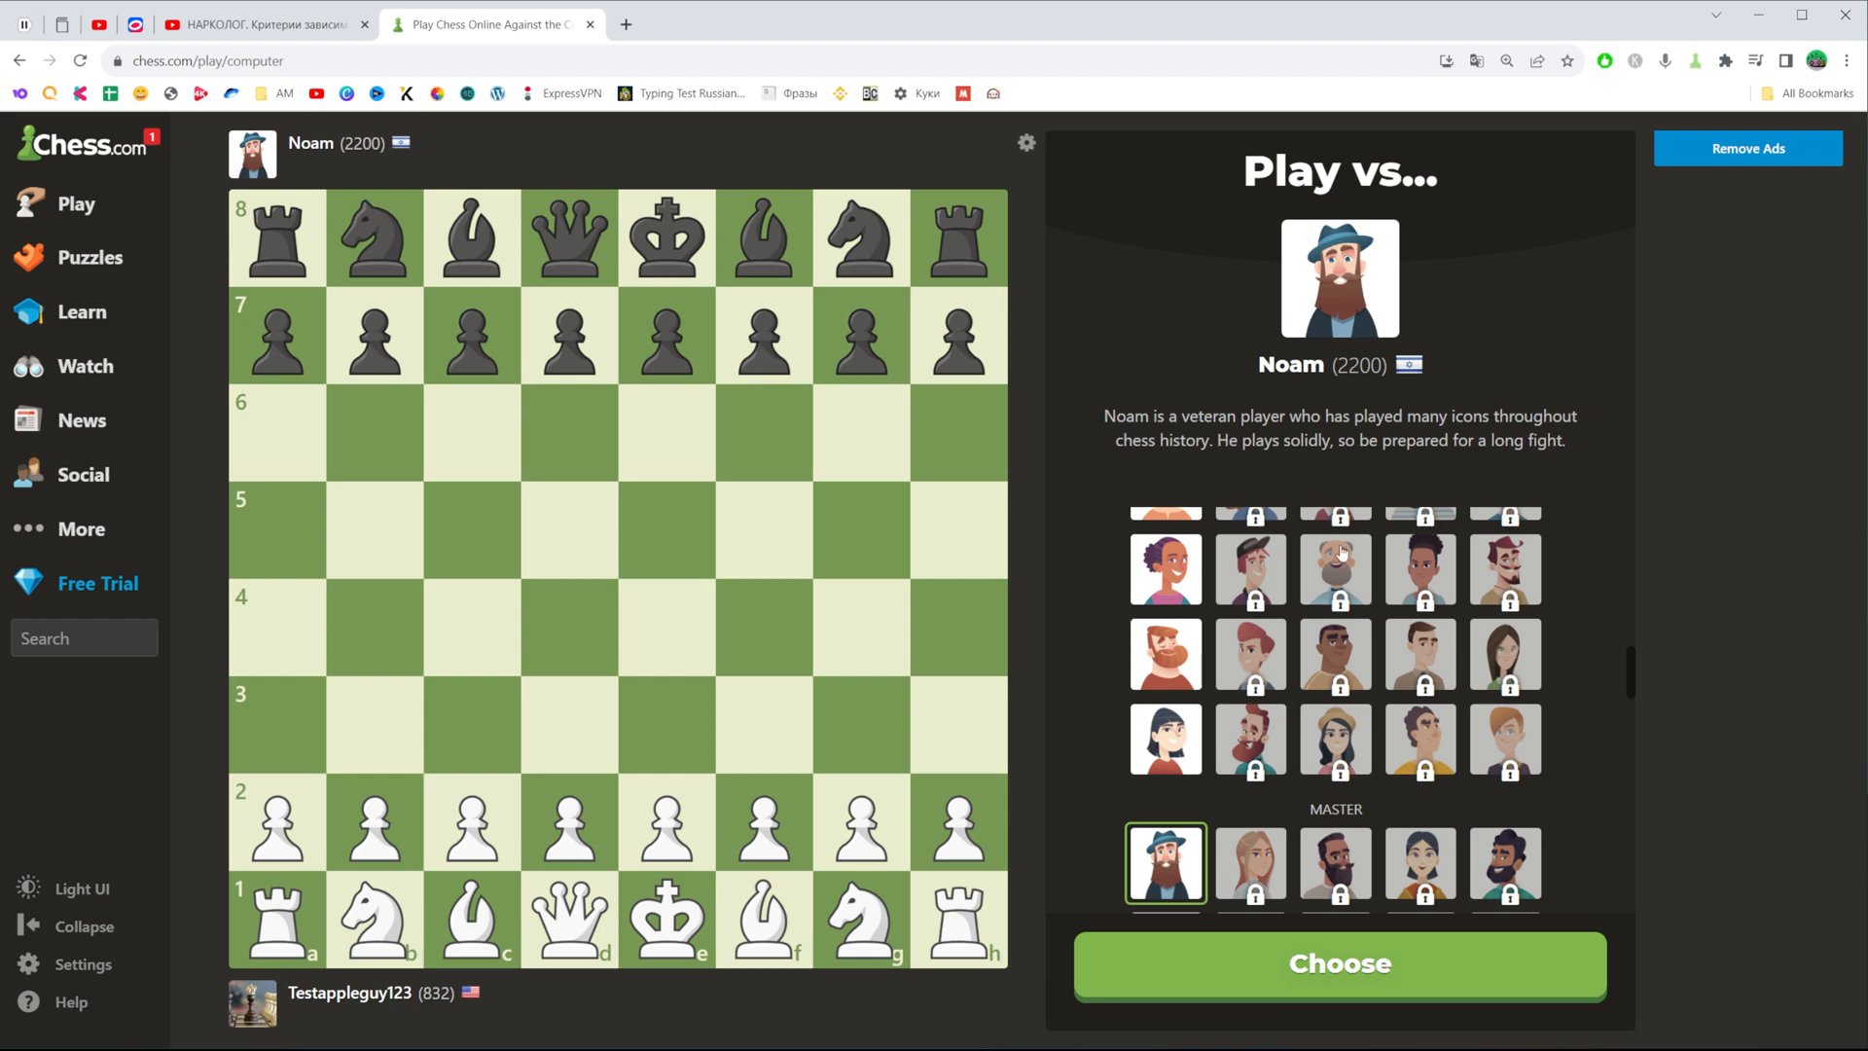
pyautogui.moveTo(1096, 659)
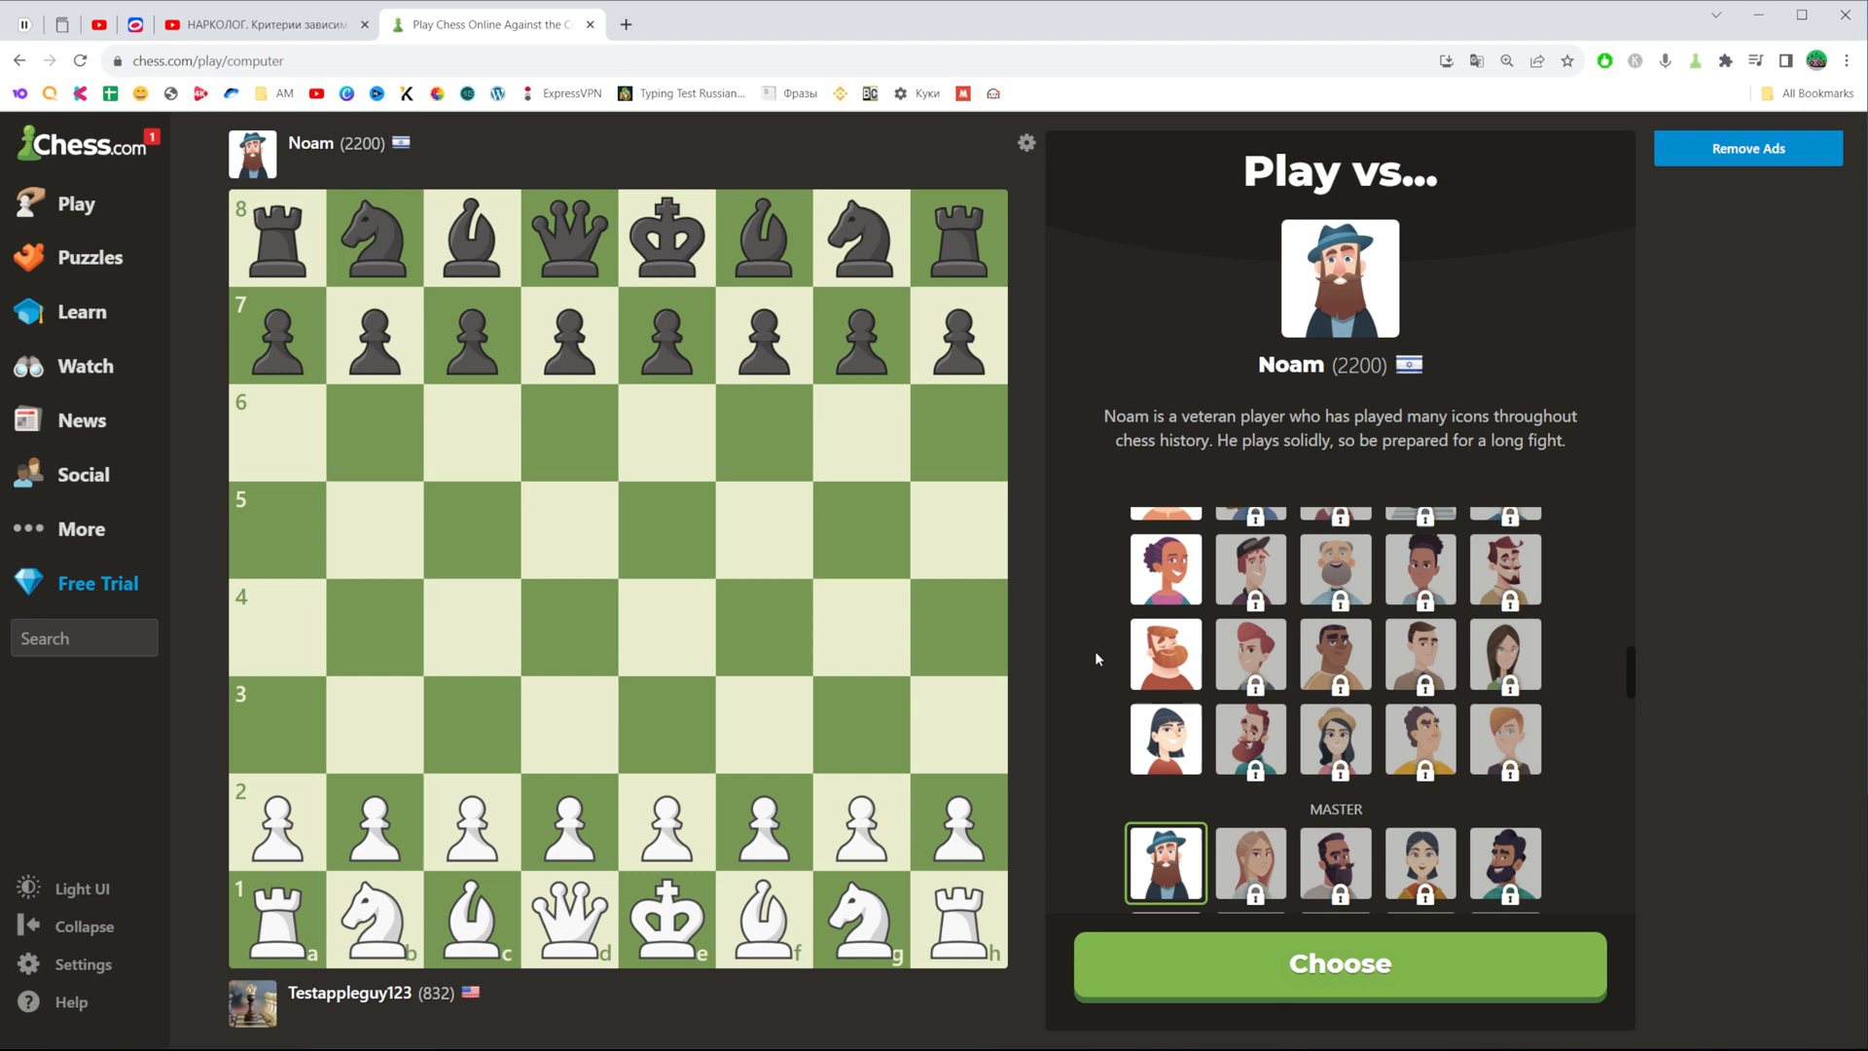
pyautogui.moveTo(1498, 381)
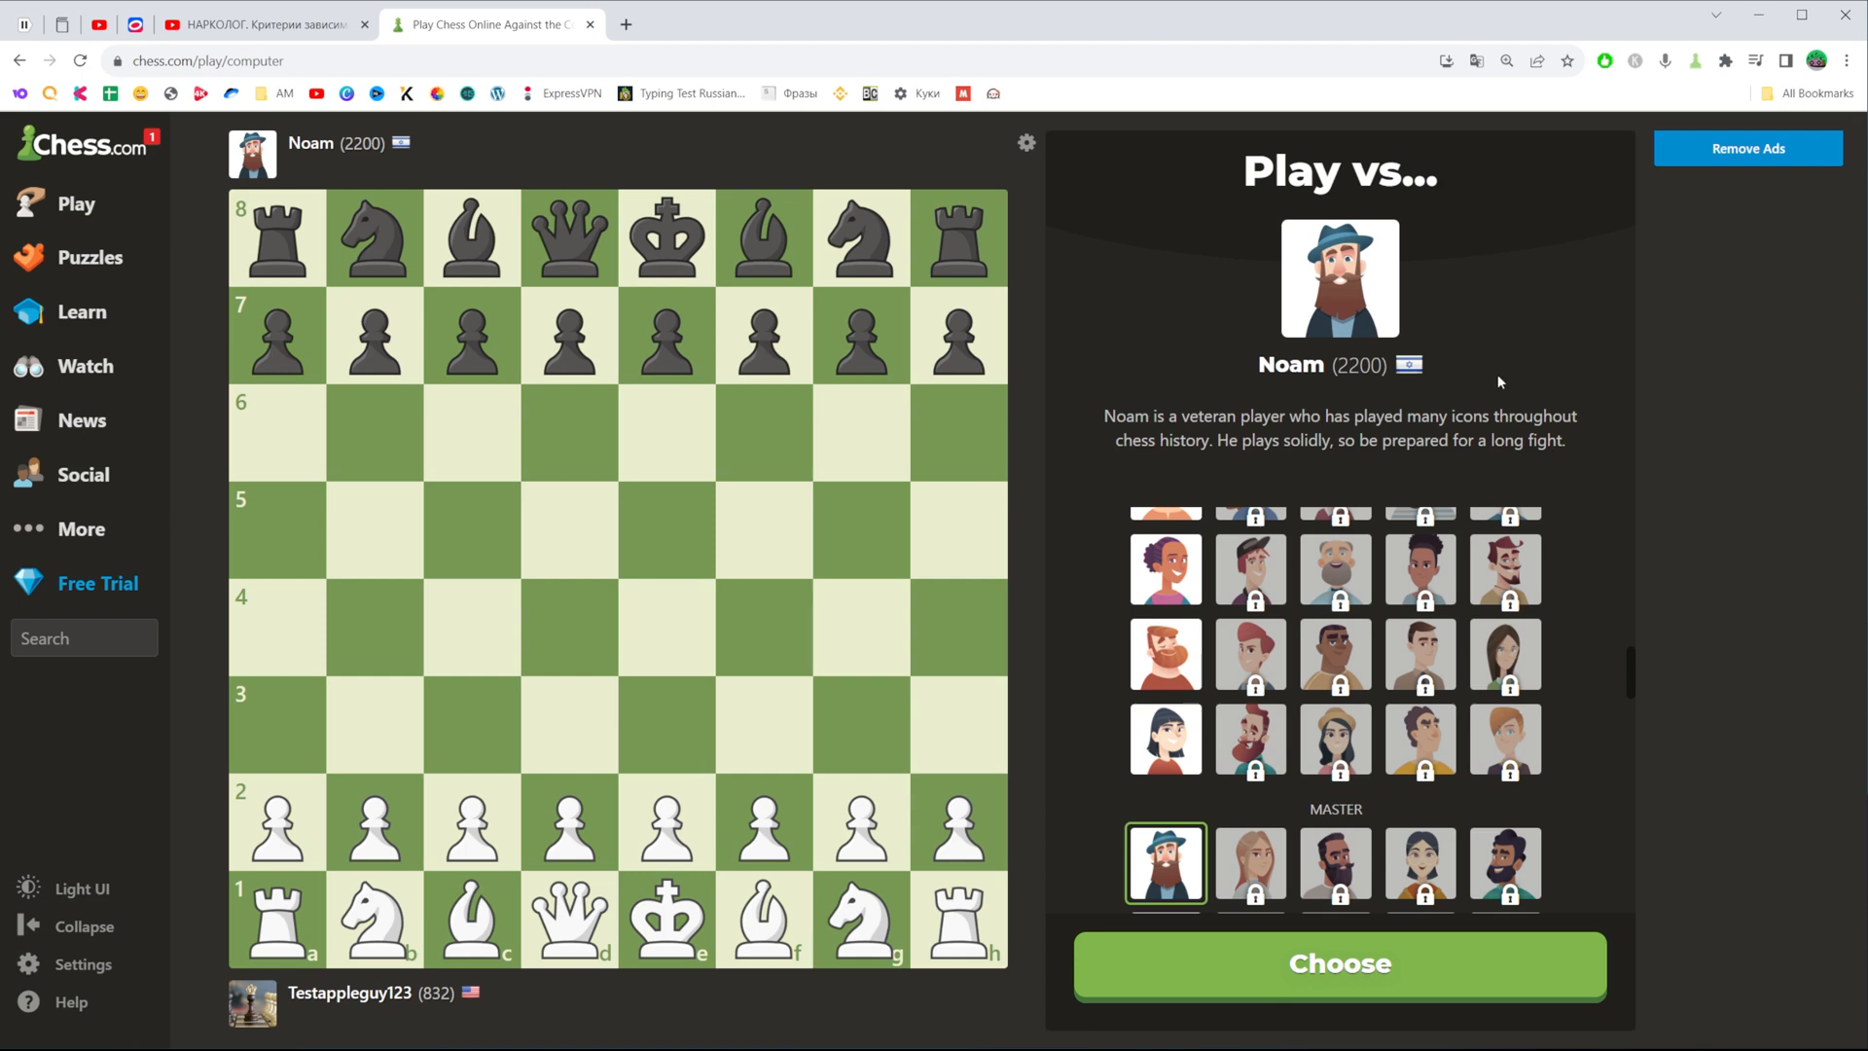
pyautogui.doubleClick(1343, 365)
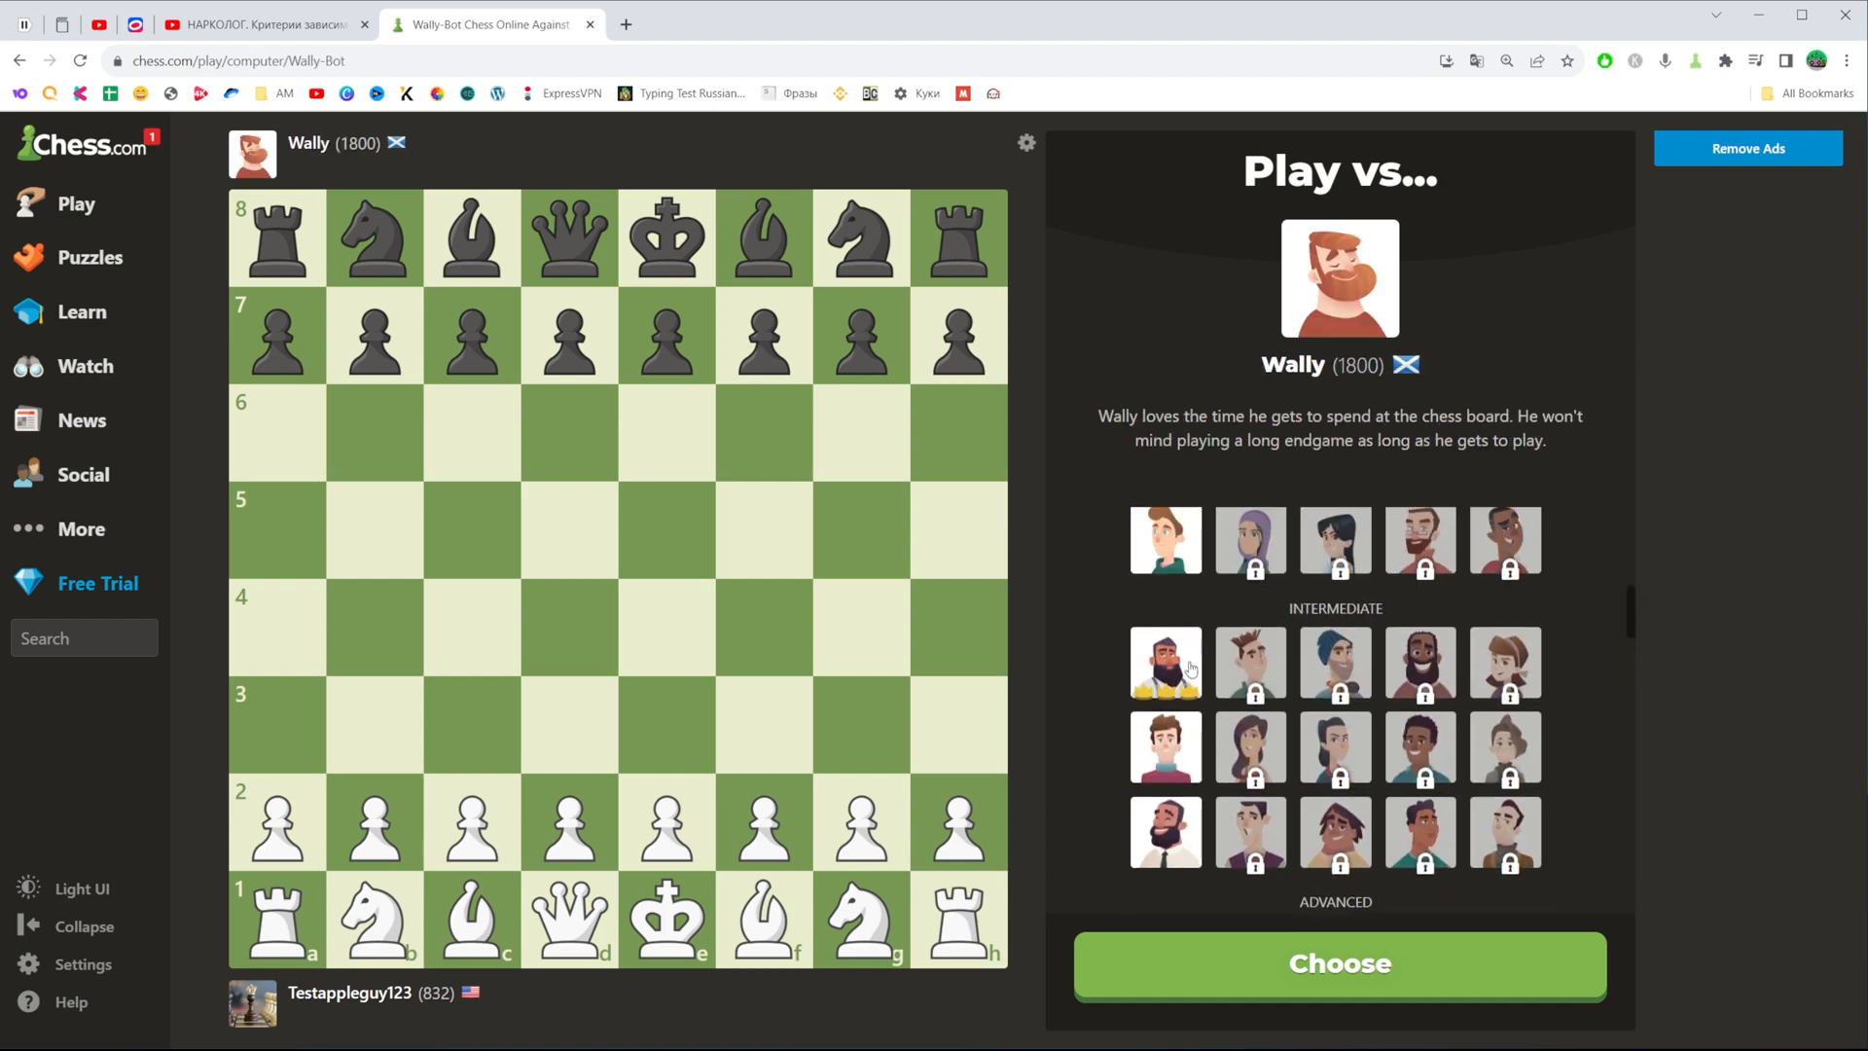
# Try Martin and Isabel, then settle on Sven (1100) as the opponent
pyautogui.click(1164, 651)
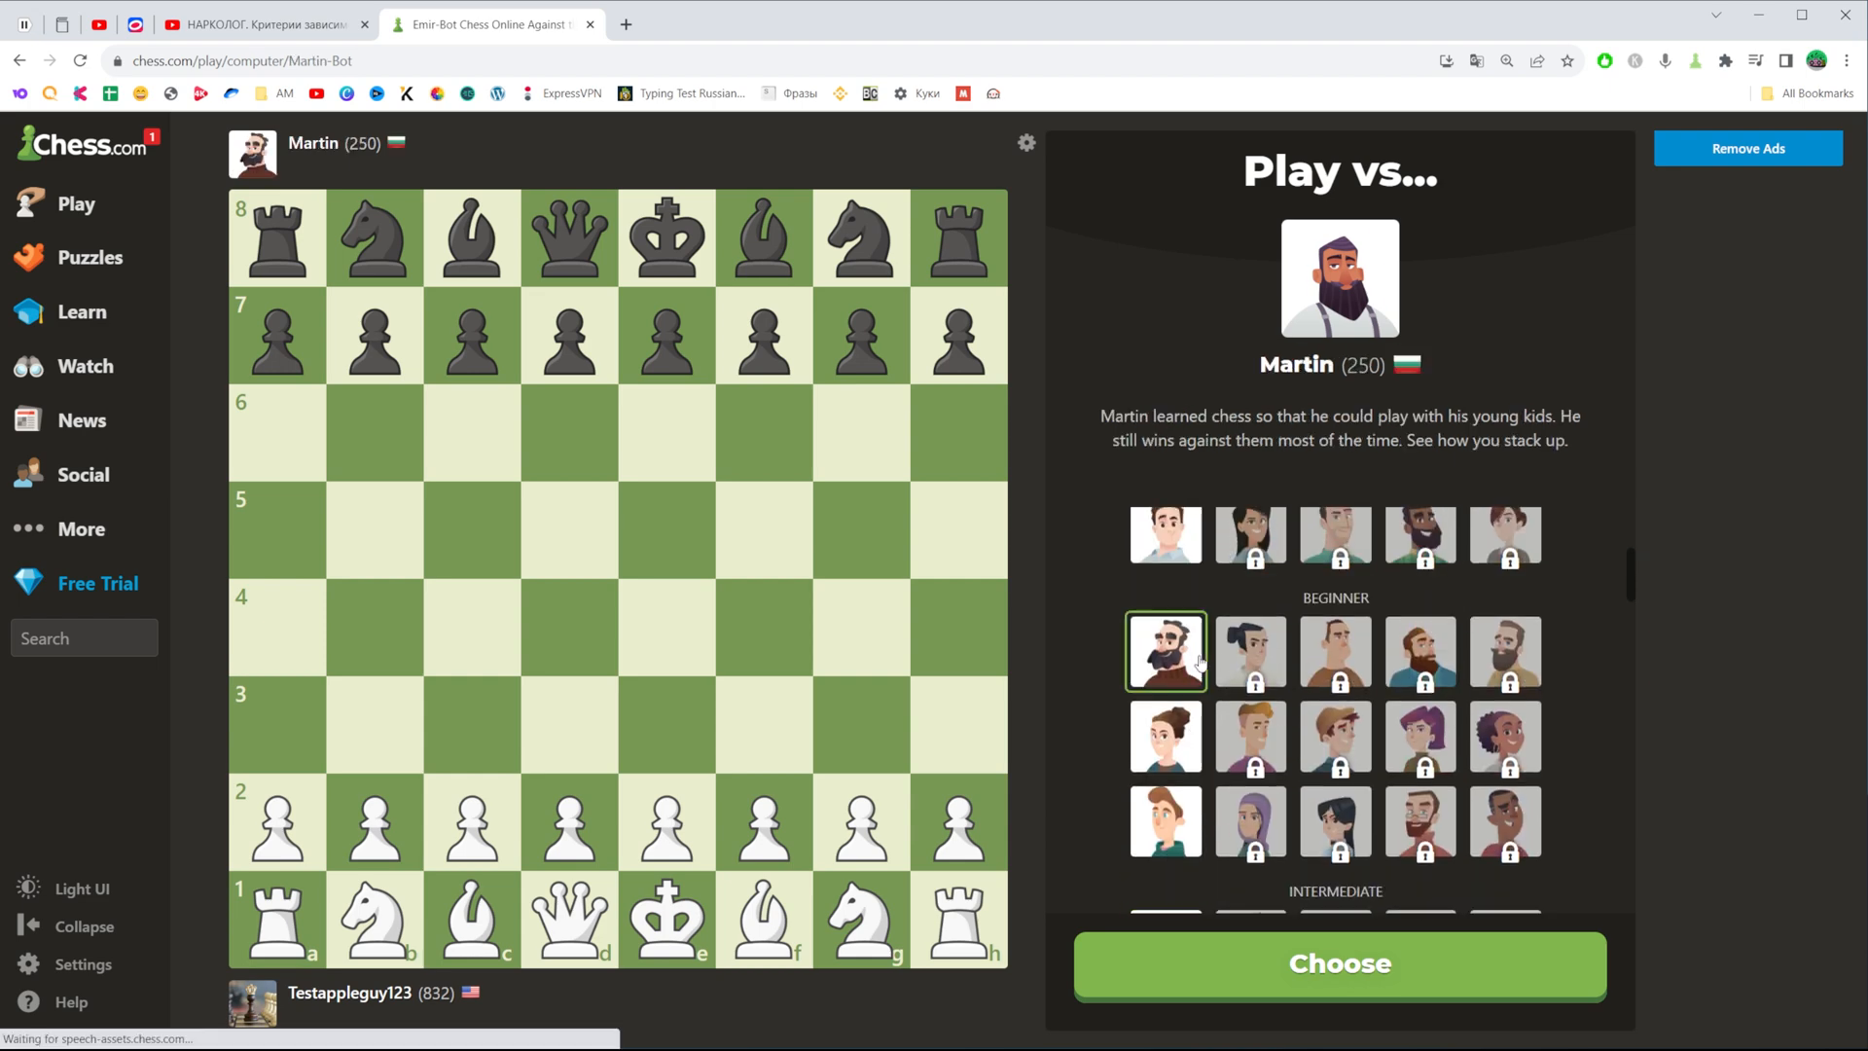
pyautogui.scroll(-3)
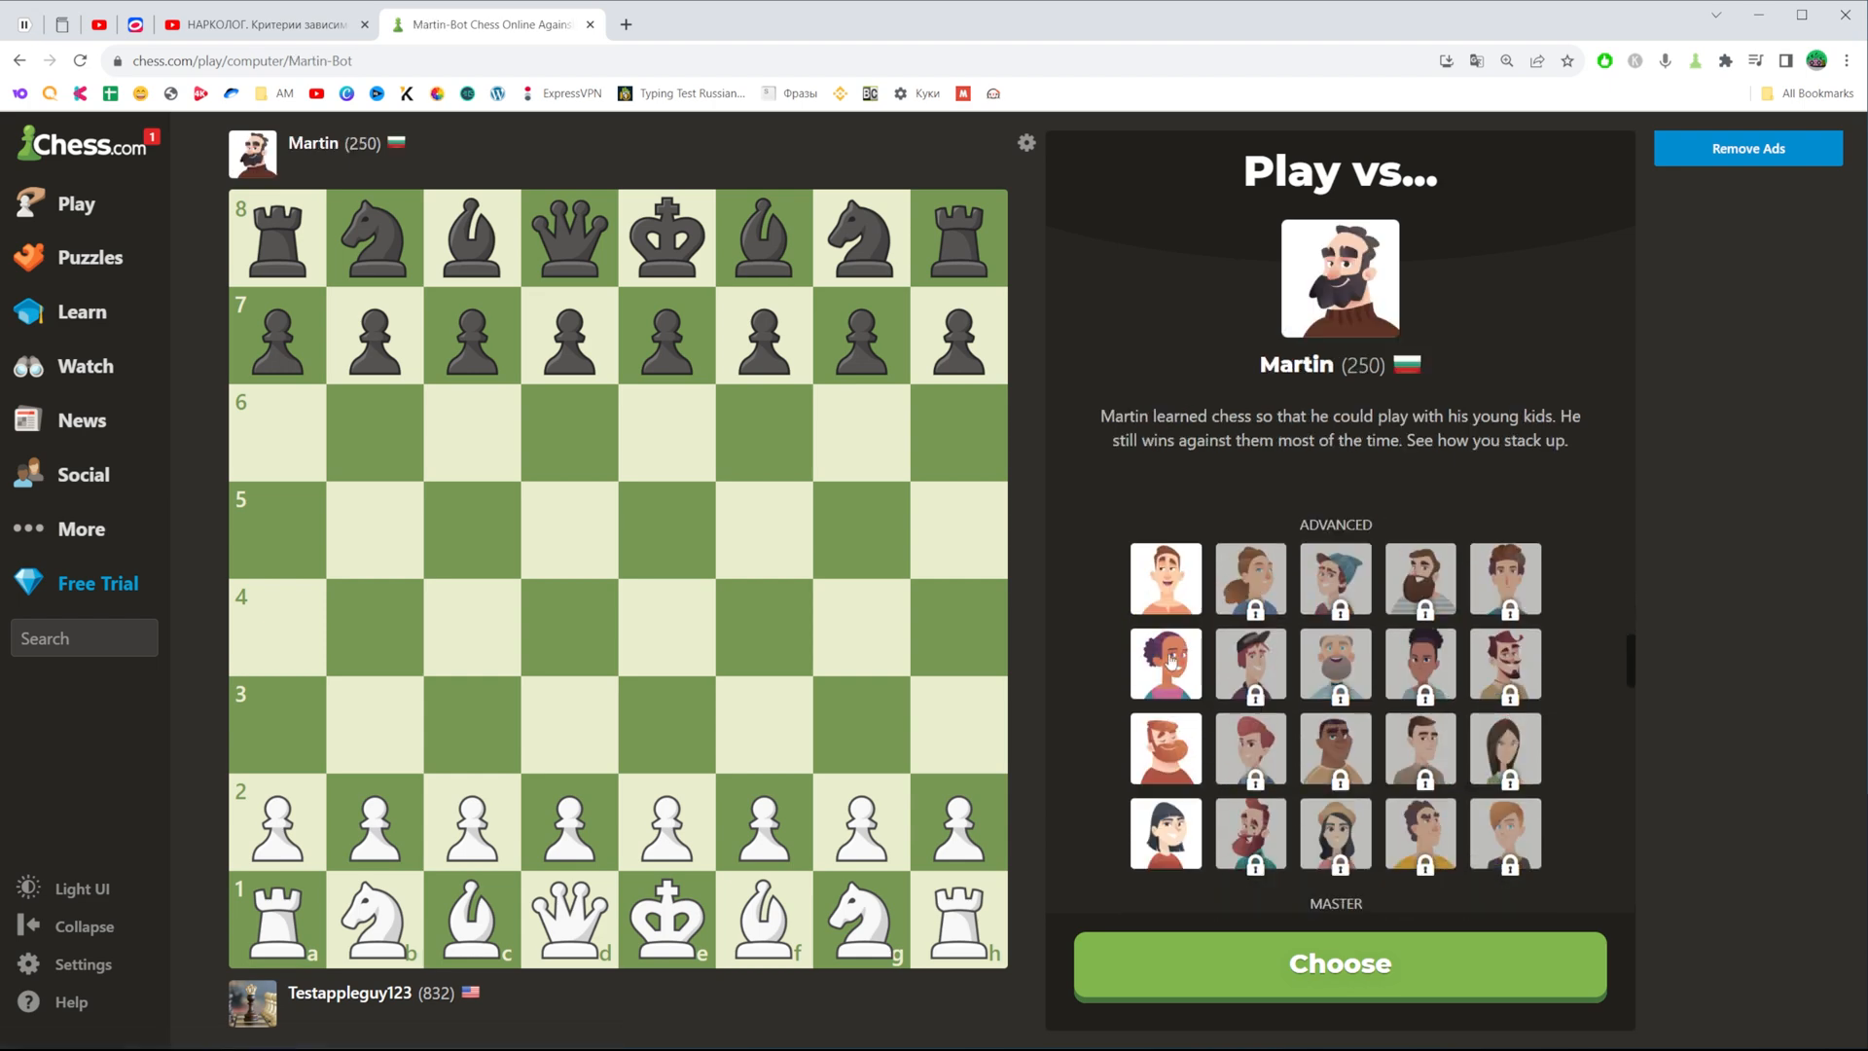
pyautogui.click(1166, 674)
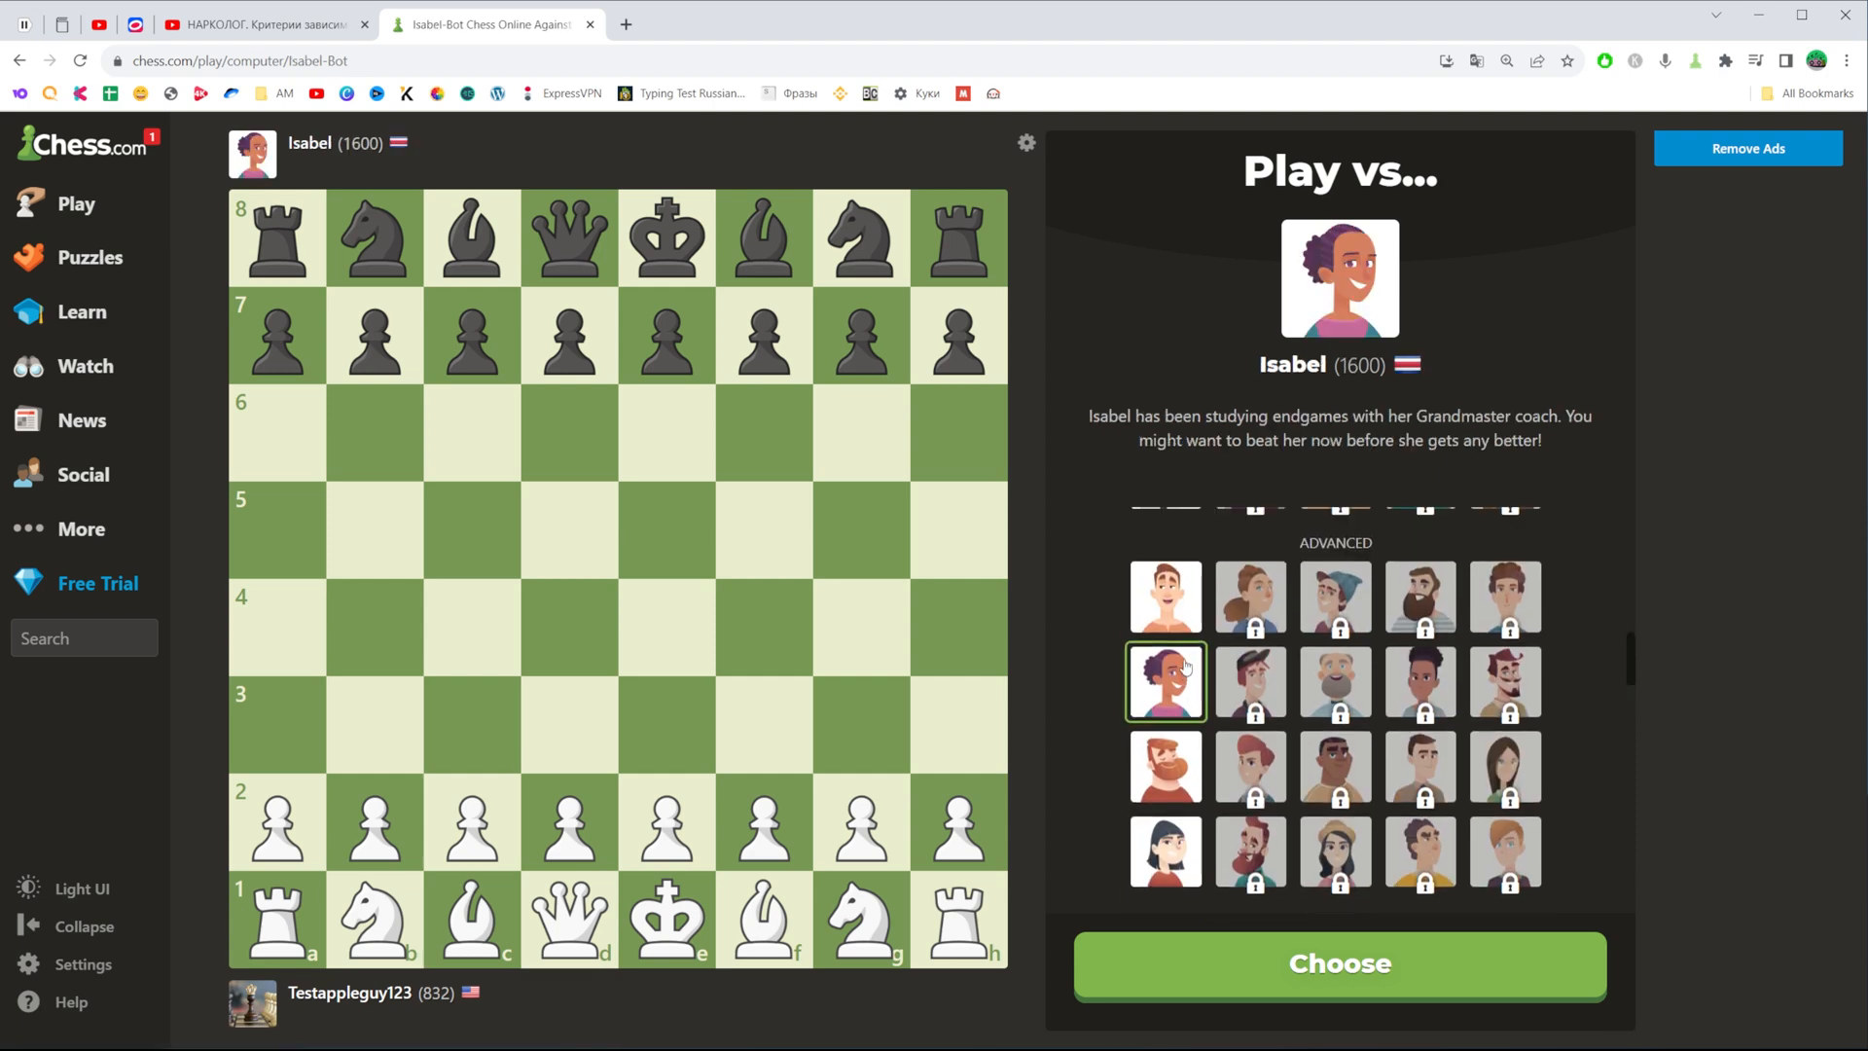
pyautogui.click(1164, 557)
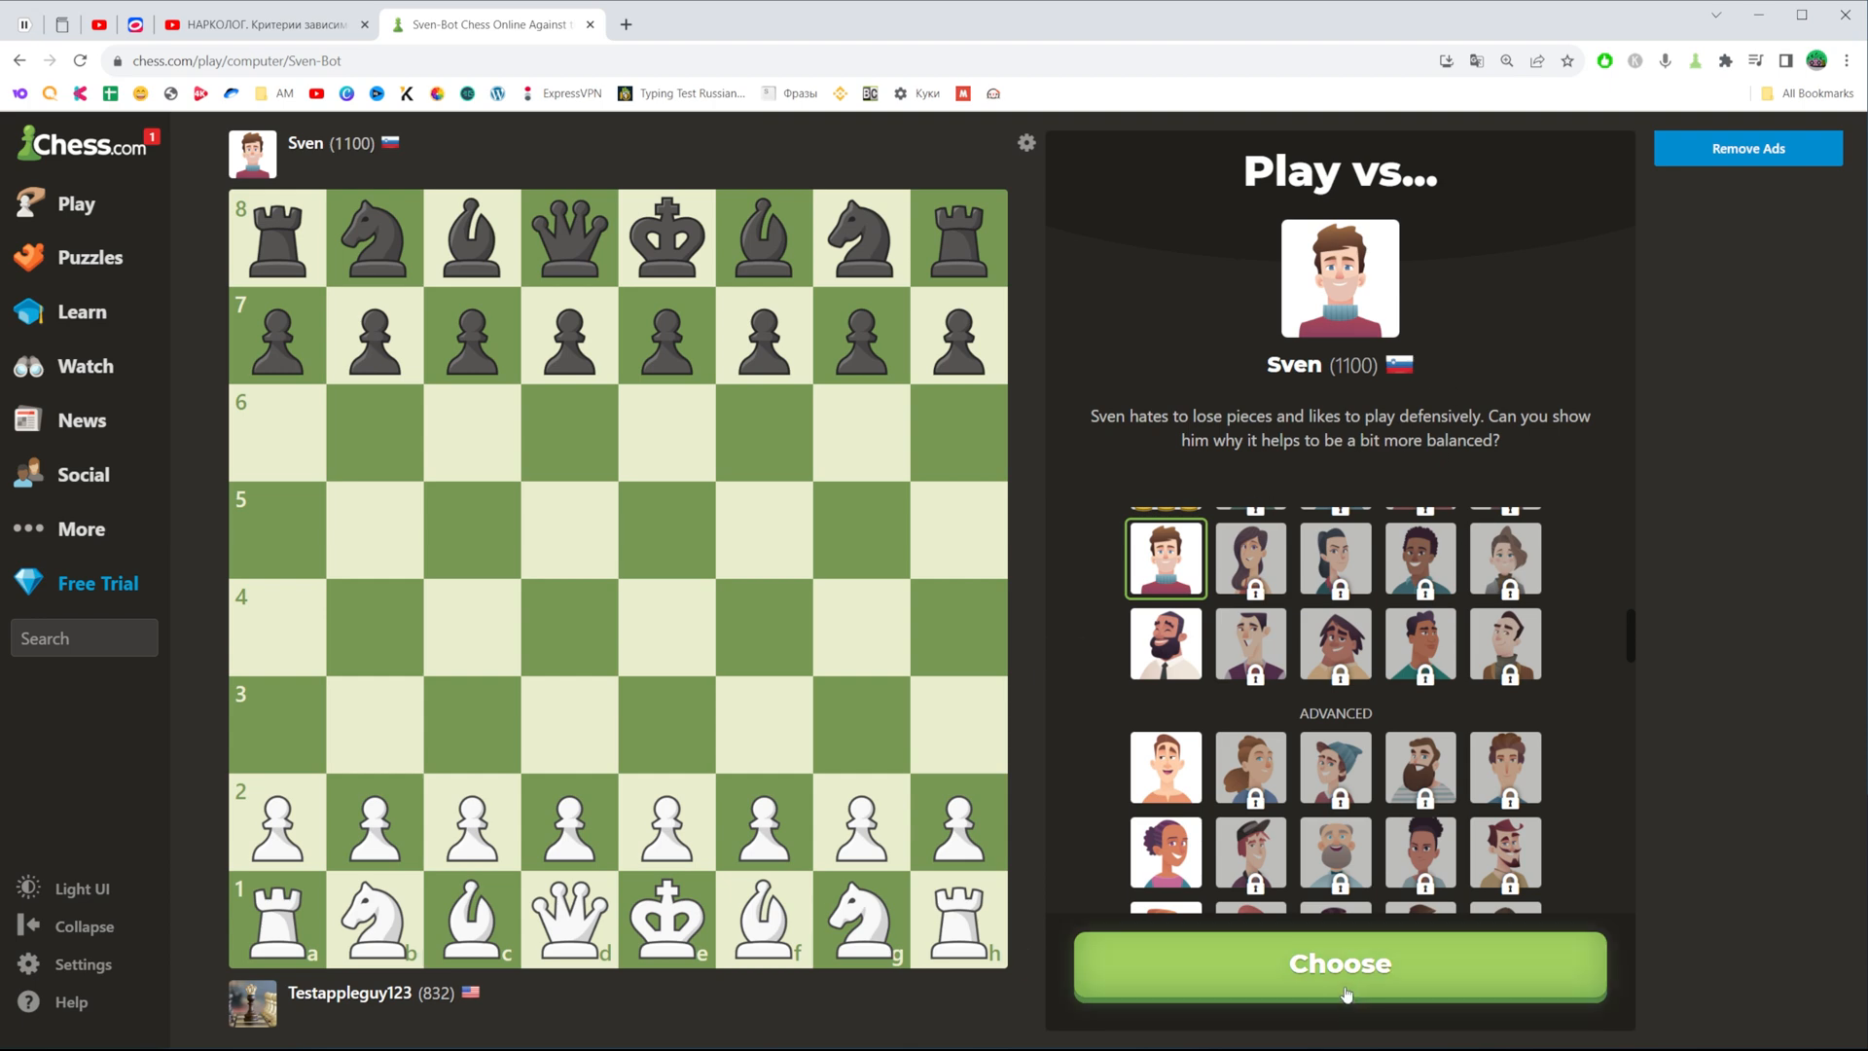
# Confirm Sven, start the game in Friendly mode, and play e2-e4 as White
pyautogui.click(1338, 962)
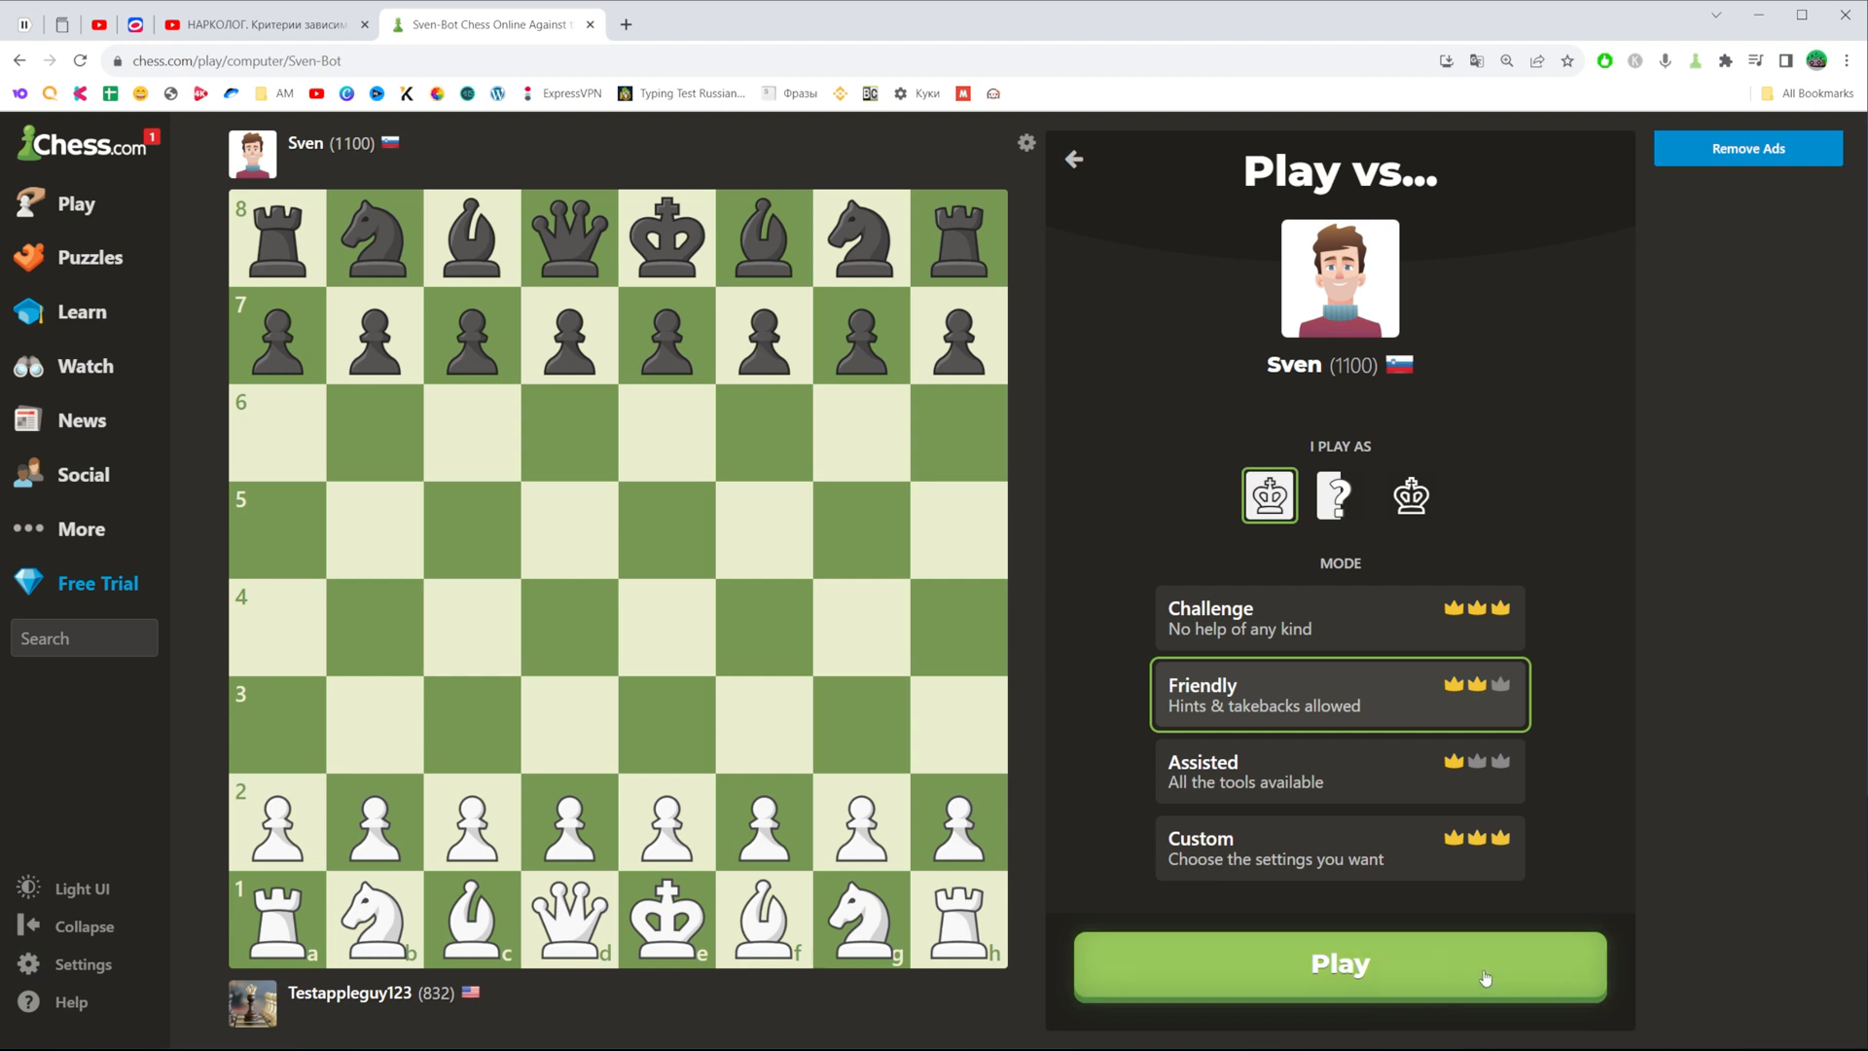
pyautogui.click(1339, 964)
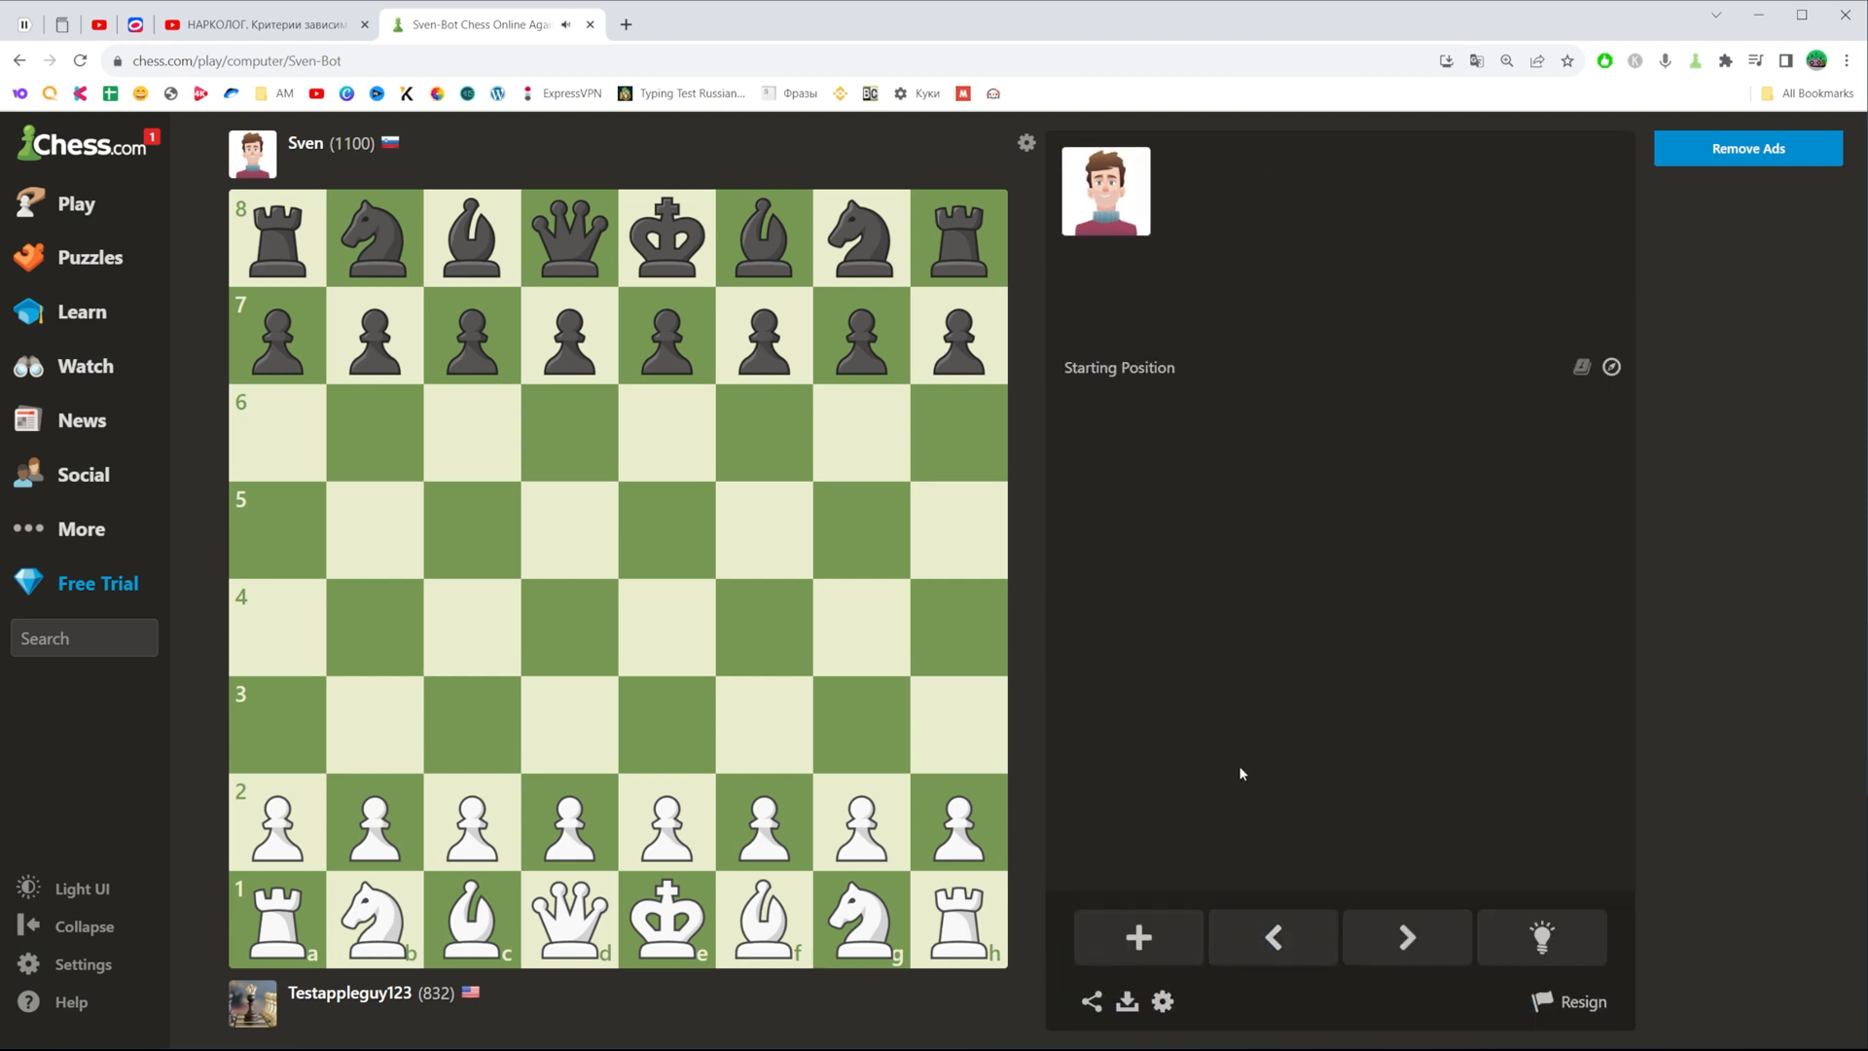
pyautogui.moveTo(665, 821); pyautogui.dragTo(665, 628)
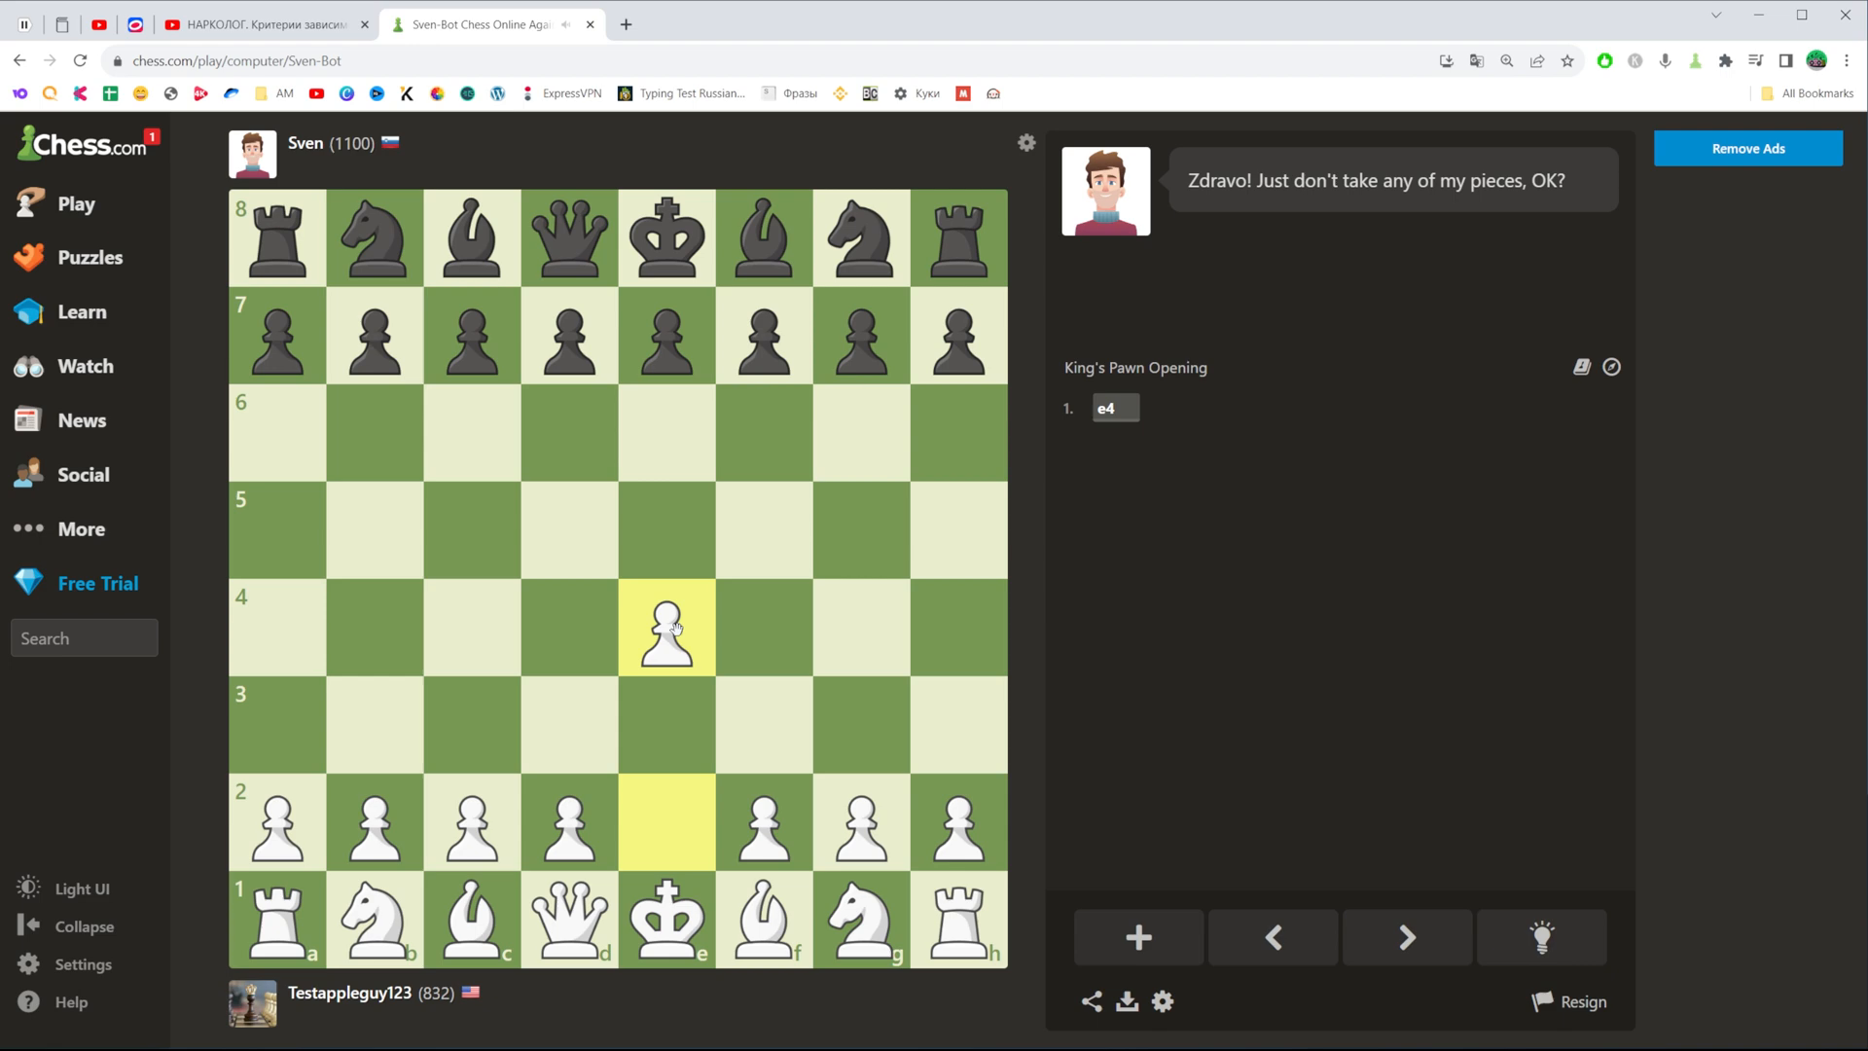